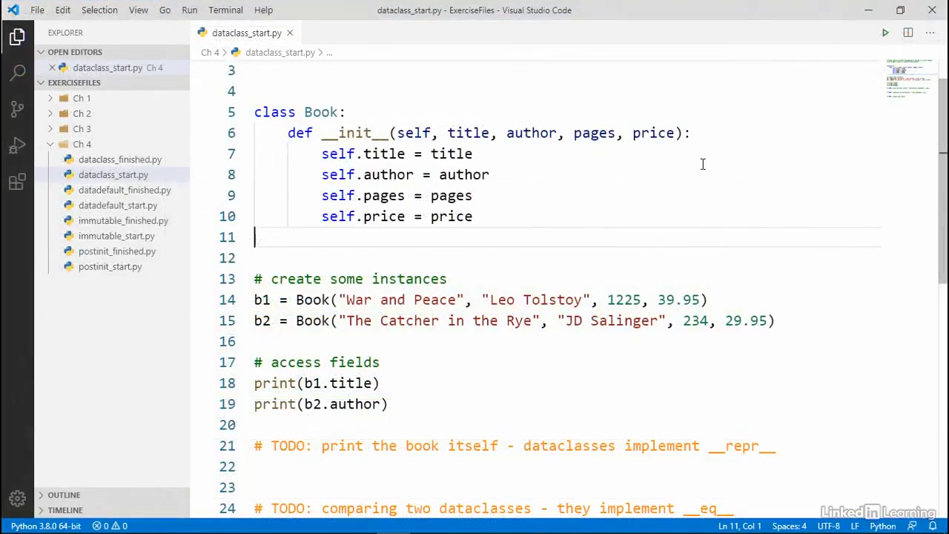
Step: Add 'from dataclasses import dataclass' on the blank line under the header comments
{"action": "scroll", "scroll_direction": "up", "scroll_amount": 3}
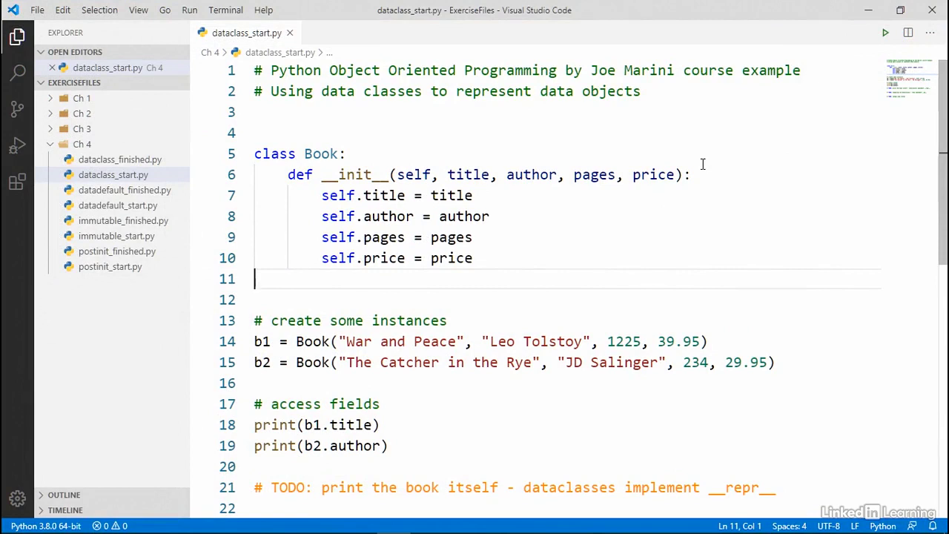
{"action": "mouse_move", "coordinate": [792, 222]}
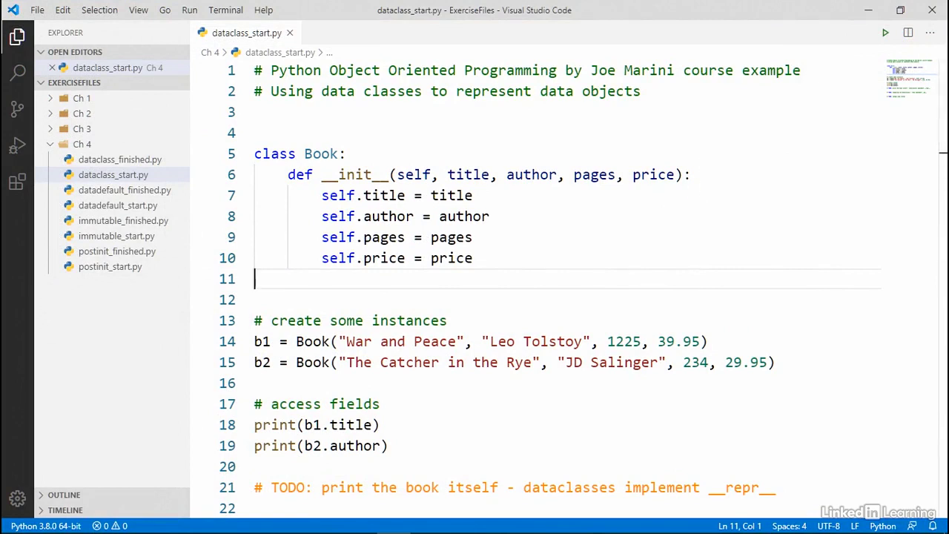
{"action": "left_click", "coordinate": [465, 113]}
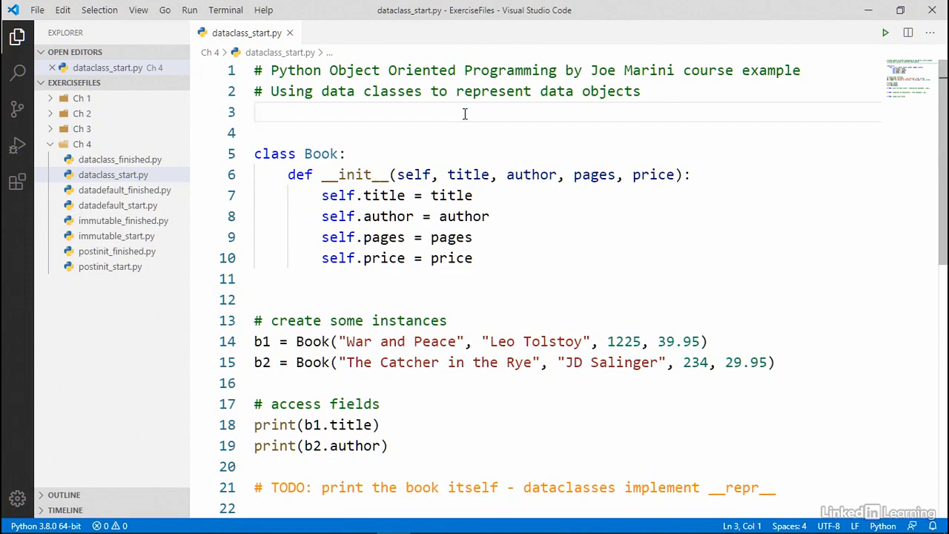
{"action": "type", "text": "from"}
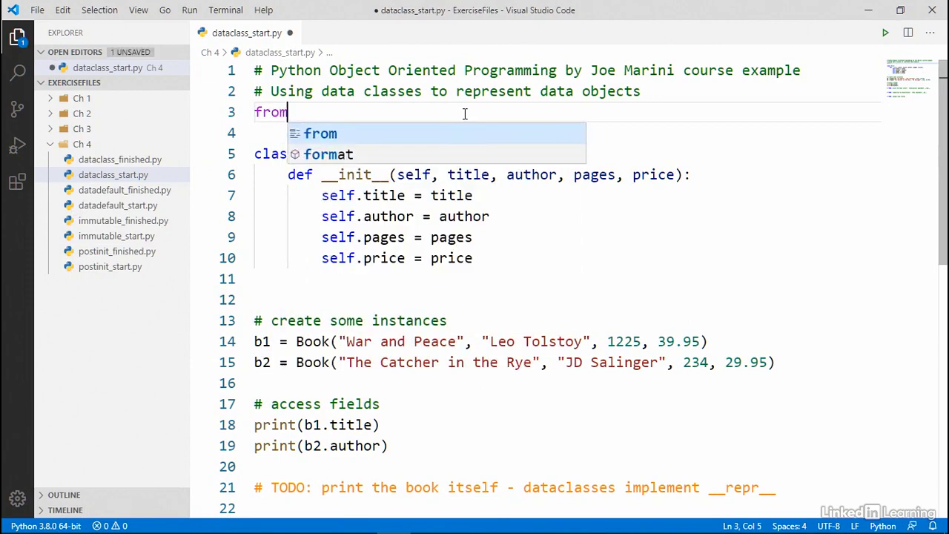
{"action": "type", "text": "dataclasses import dataclass"}
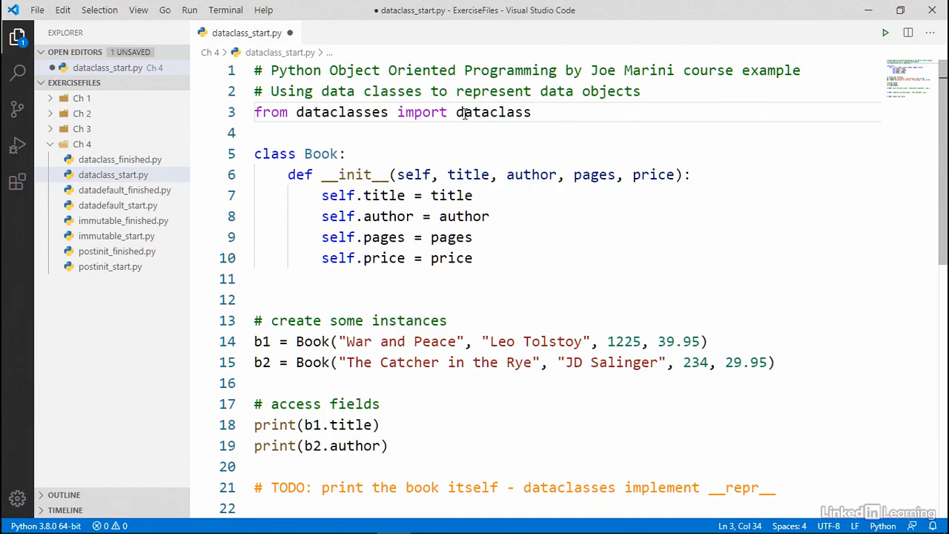
{"action": "left_click", "coordinate": [256, 132]}
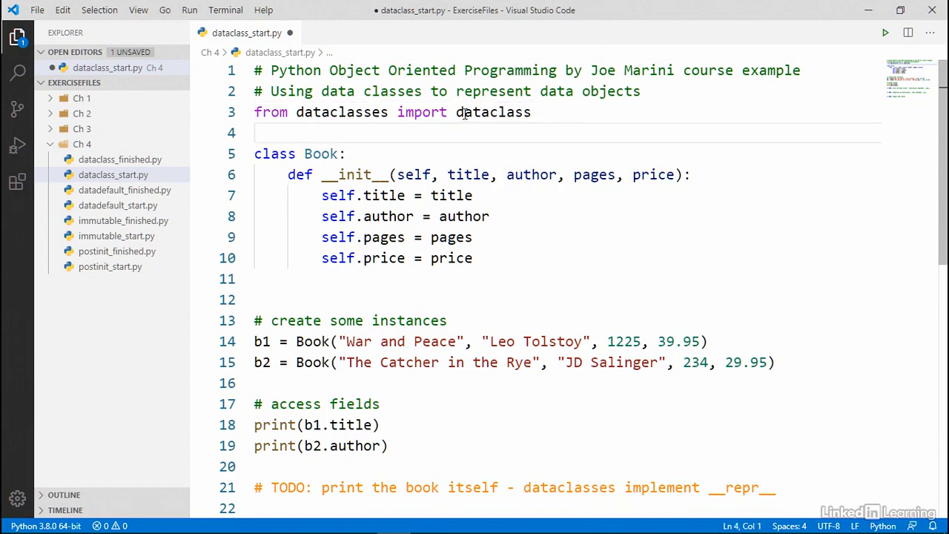
{"action": "key", "text": "Enter"}
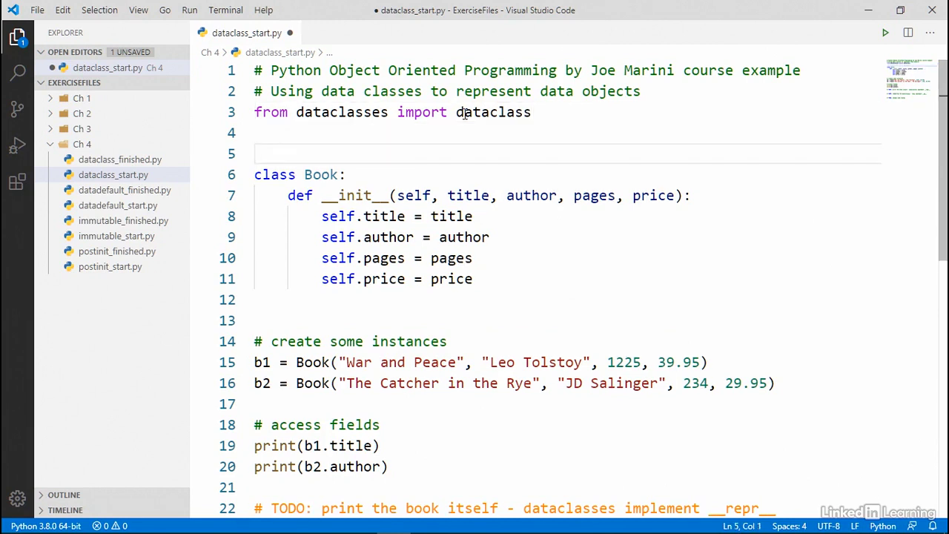
{"action": "type", "text": "@dataclass"}
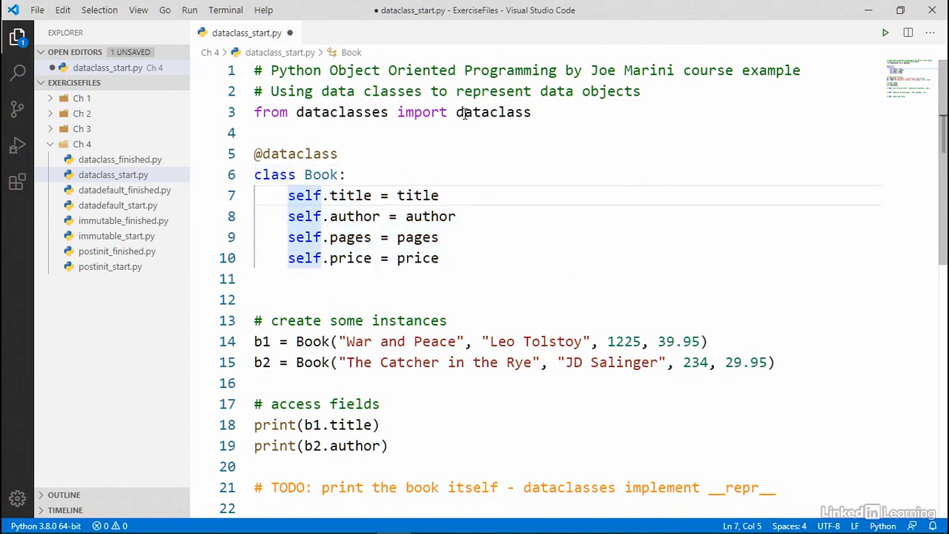
{"action": "key", "text": "Backspace"}
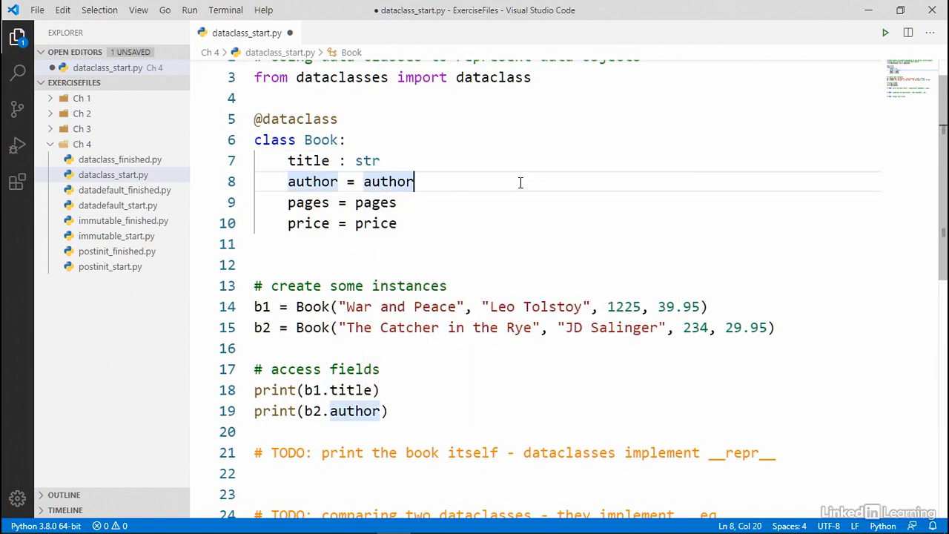
Step: Annotate the fields as title: str, author: str, pages: int, price: float
{"action": "key", "text": "BackSpace"}
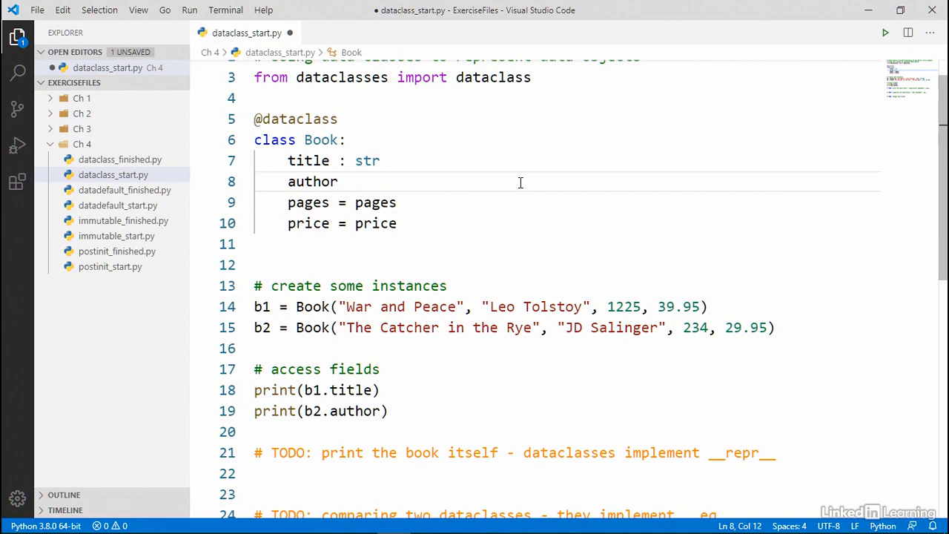
{"action": "type", "text": ": str"}
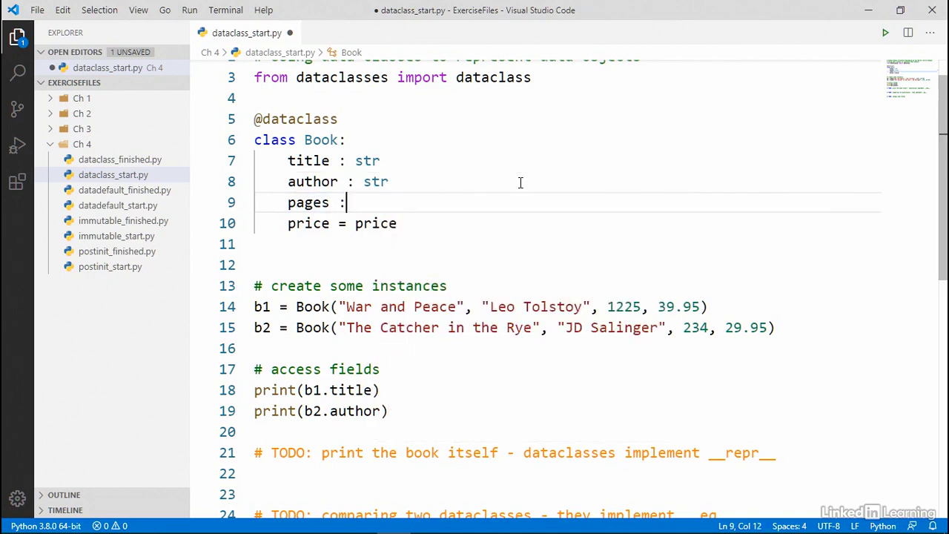
{"action": "type", "text": "int"}
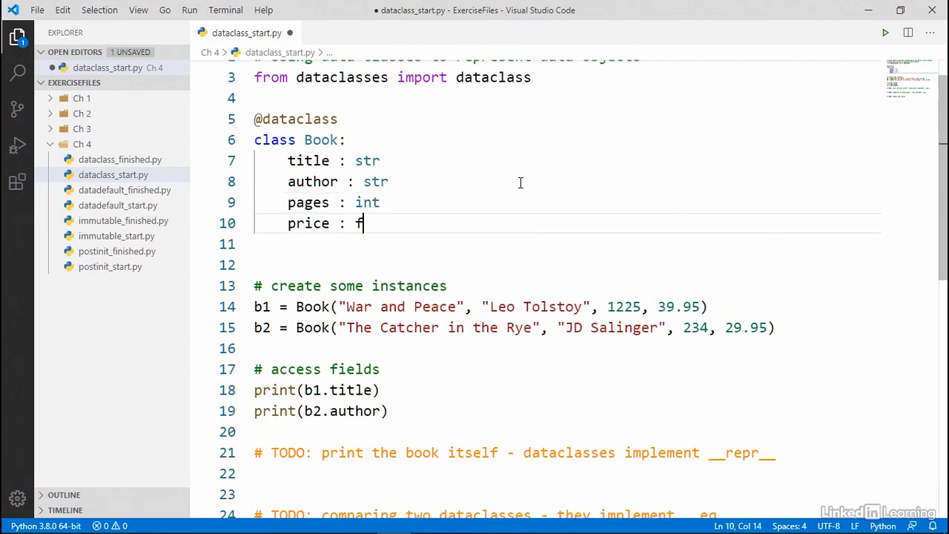
{"action": "type", "text": "loat"}
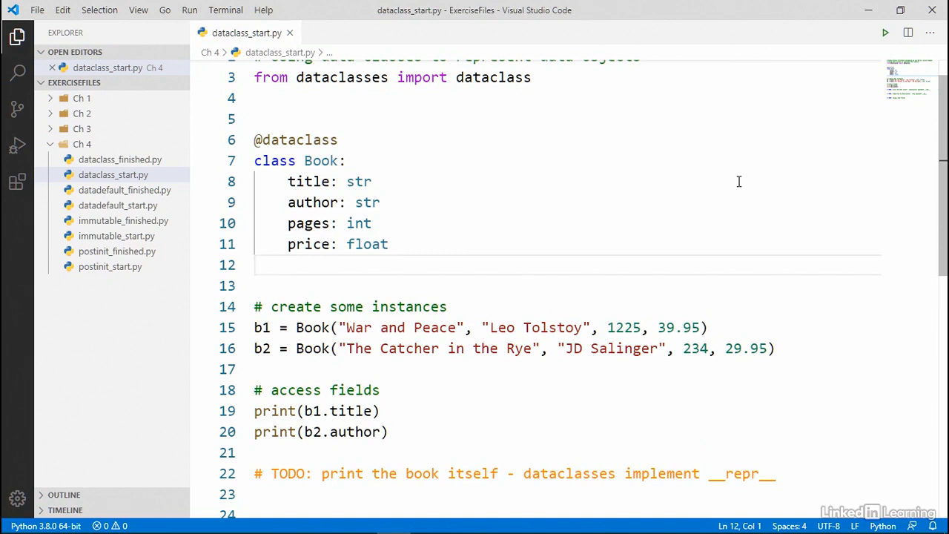
{"action": "mouse_move", "coordinate": [780, 193]}
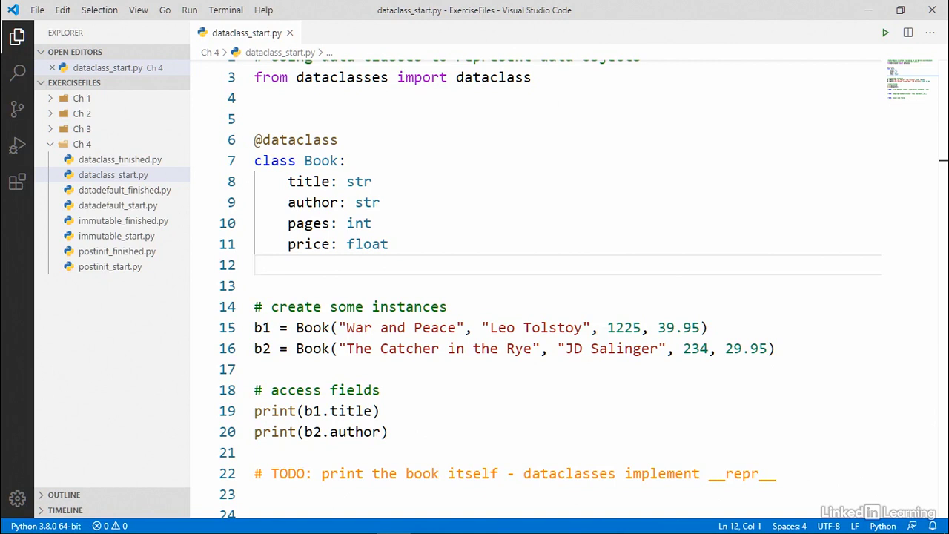
{"action": "double_click", "coordinate": [359, 181]}
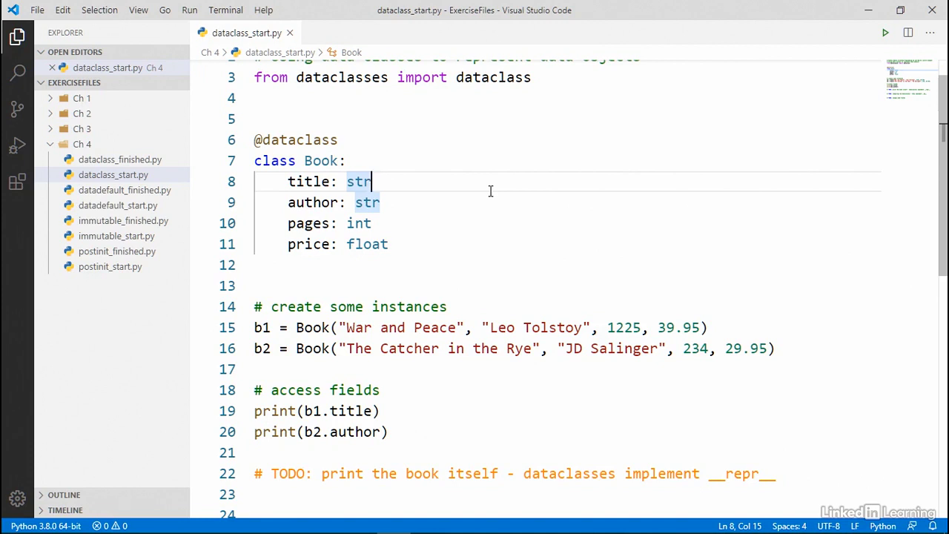
{"action": "left_click", "coordinate": [267, 265]}
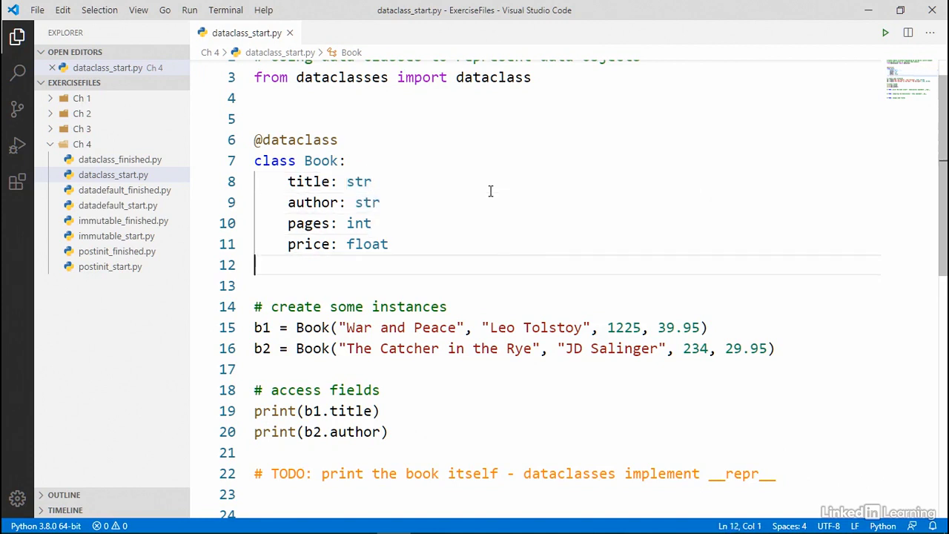
{"action": "left_click", "coordinate": [255, 328]}
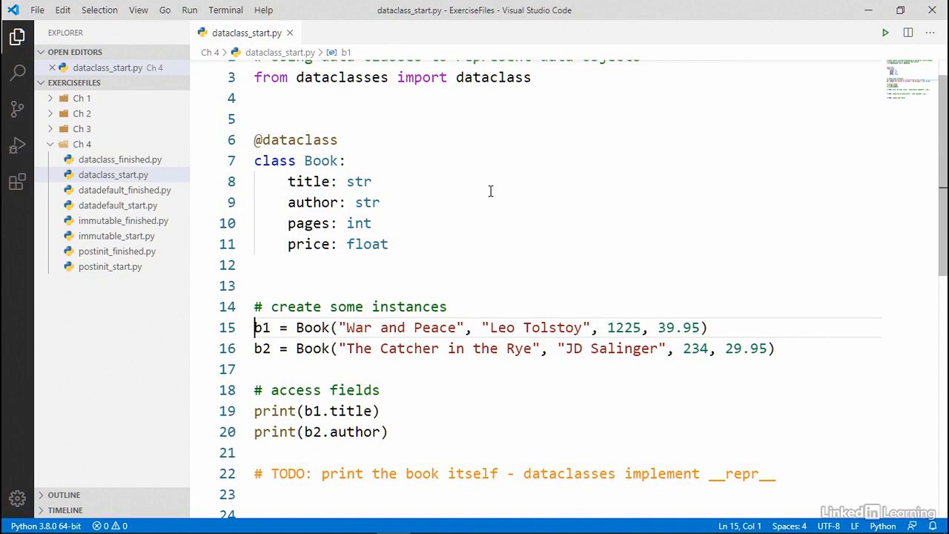
{"action": "left_click", "coordinate": [255, 390]}
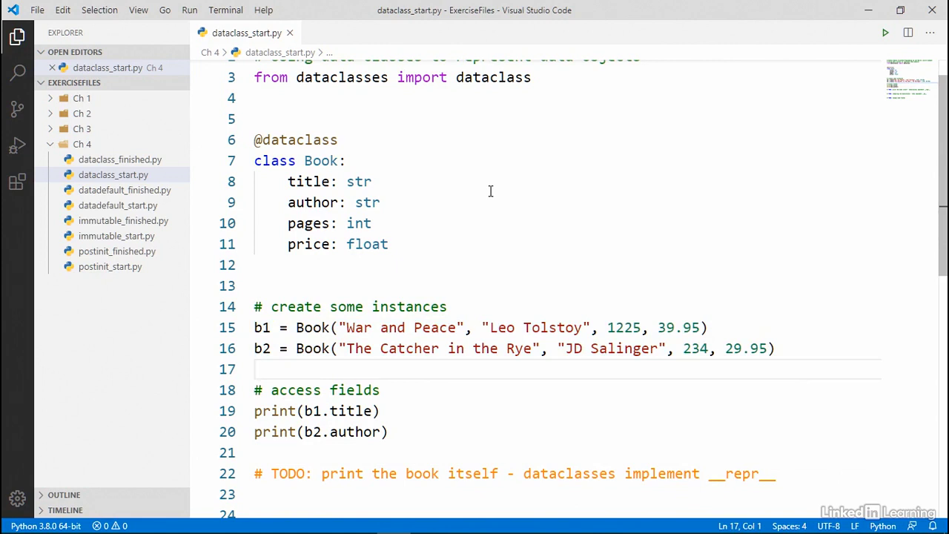
{"action": "mouse_move", "coordinate": [408, 223]}
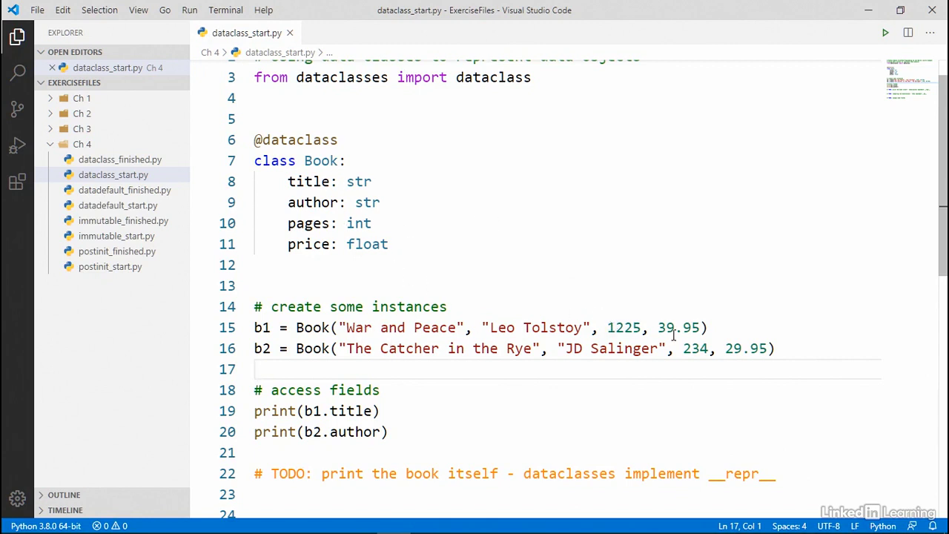
{"action": "mouse_move", "coordinate": [697, 278]}
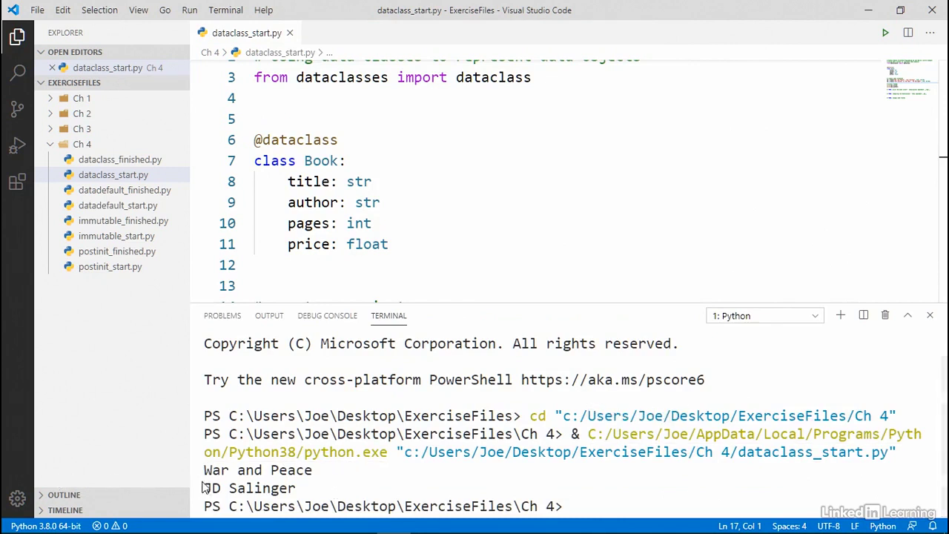
Step: Review the terminal output showing War and Peace and JD Salinger, then return to the code
{"action": "scroll", "scroll_direction": "down", "scroll_amount": 3}
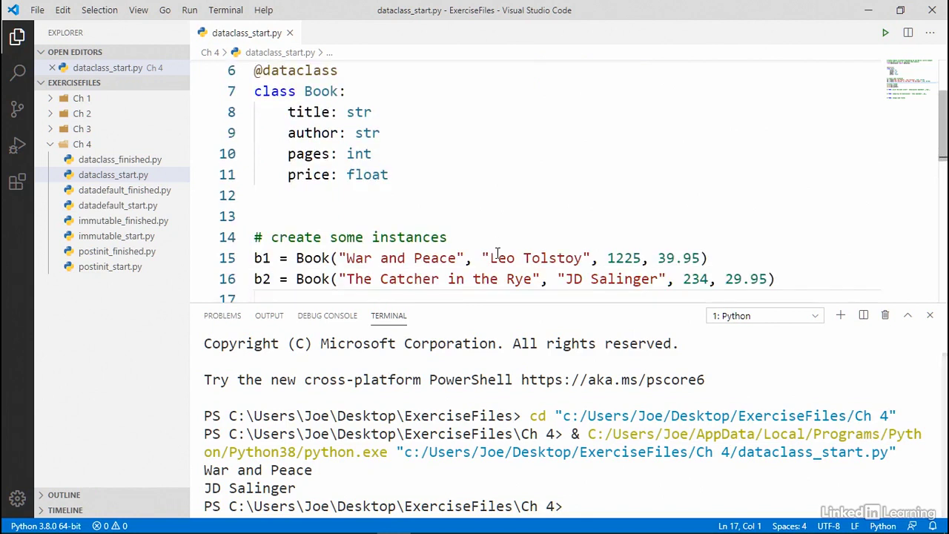
{"action": "scroll", "scroll_direction": "down", "scroll_amount": 3}
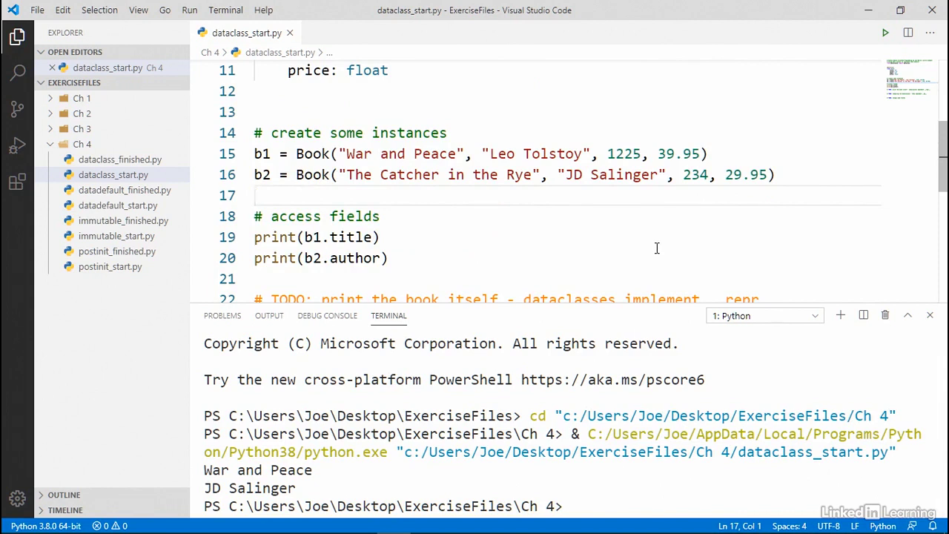
{"action": "left_click", "coordinate": [255, 196]}
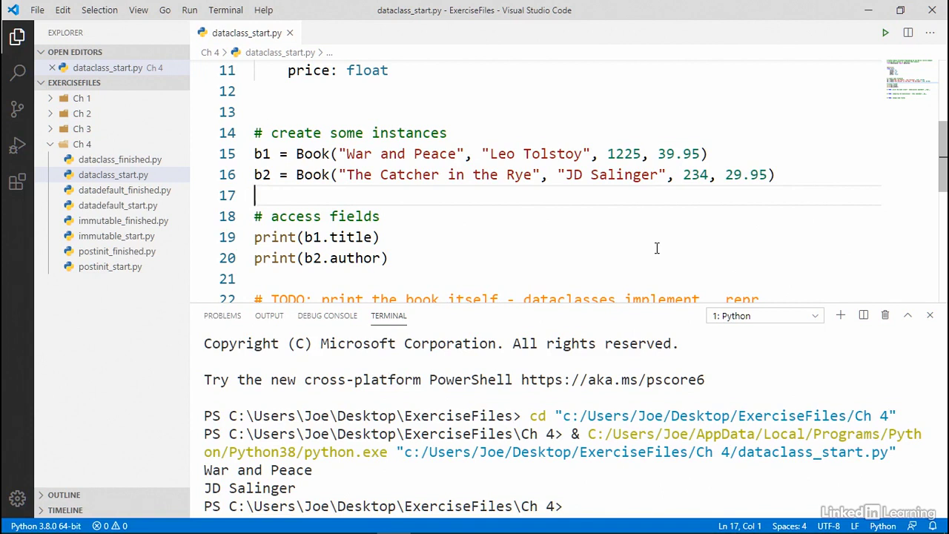
{"action": "mouse_move", "coordinate": [893, 321]}
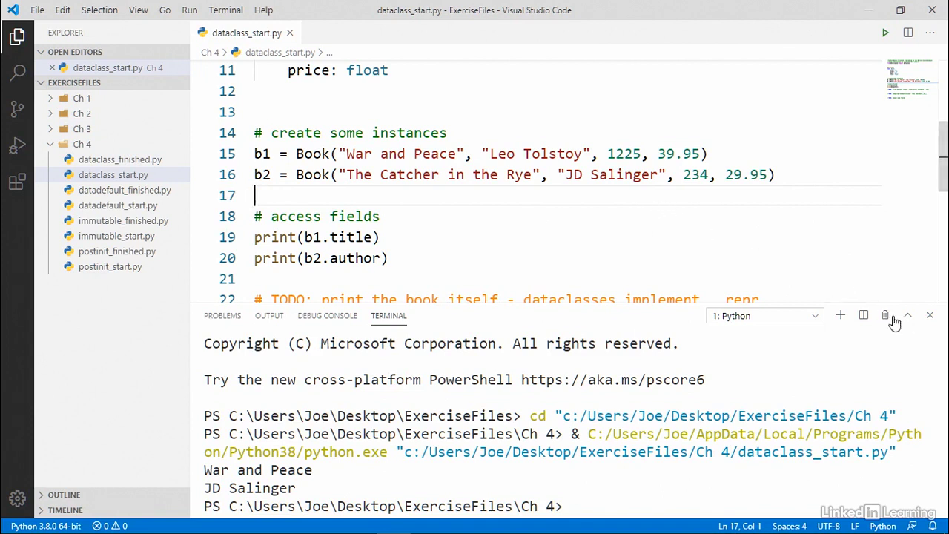
Step: Add print(b1) and define b3 as a duplicate of the b1 instance
{"action": "left_click", "coordinate": [930, 314]}
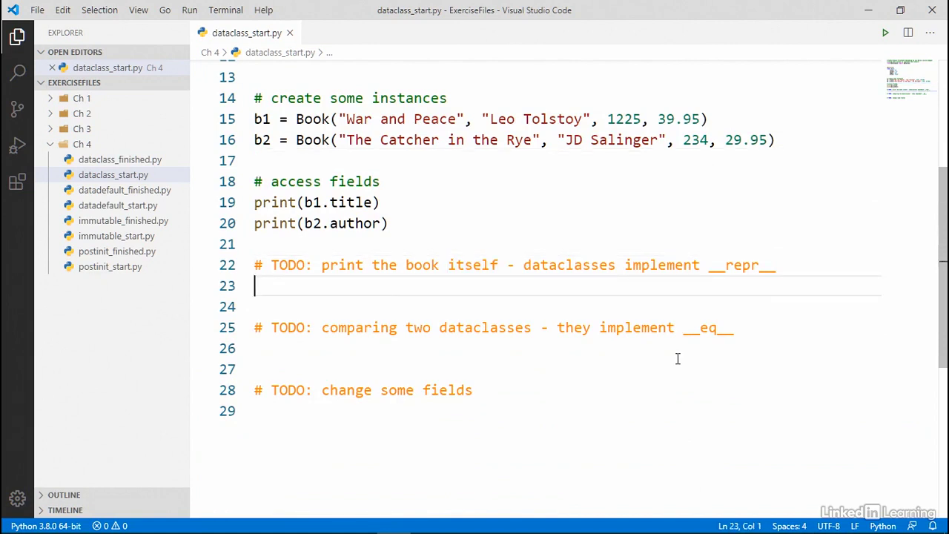
{"action": "type", "text": "print()"}
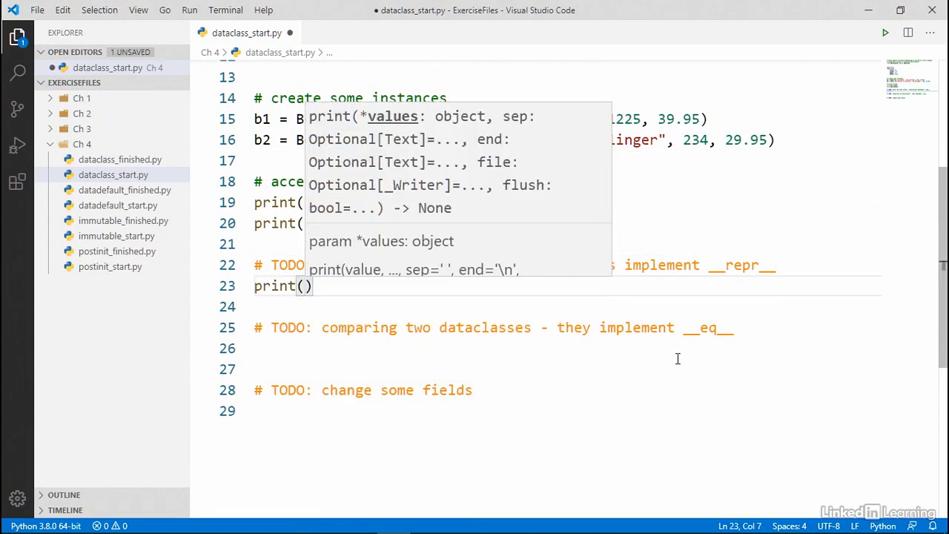
{"action": "type", "text": "b1"}
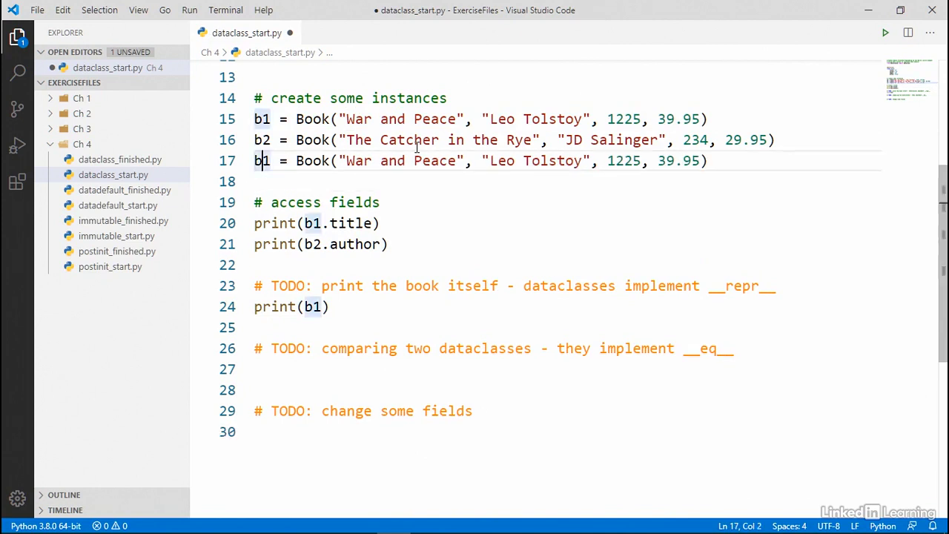
{"action": "type", "text": "3"}
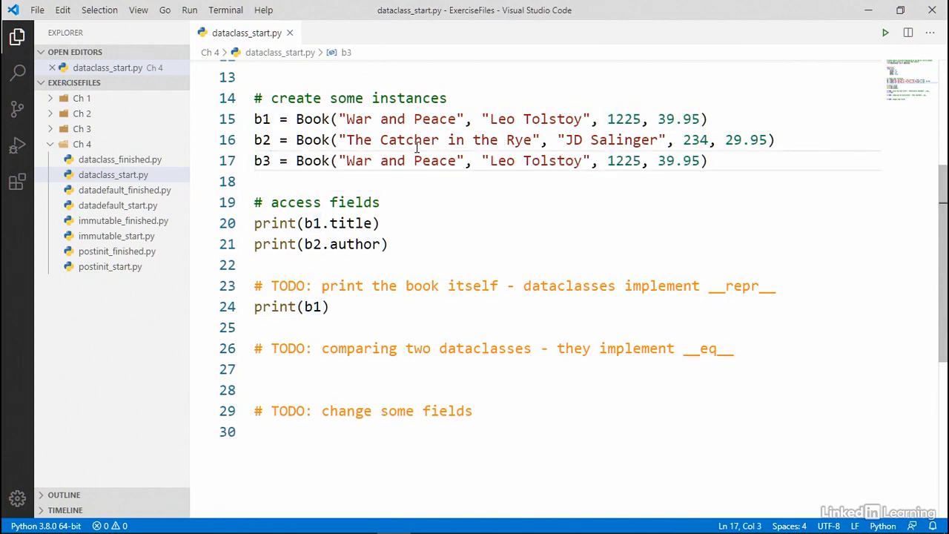
Step: Add print(b1 == b3) under the comparison comment and bring up the command list
{"action": "left_click", "coordinate": [256, 368]}
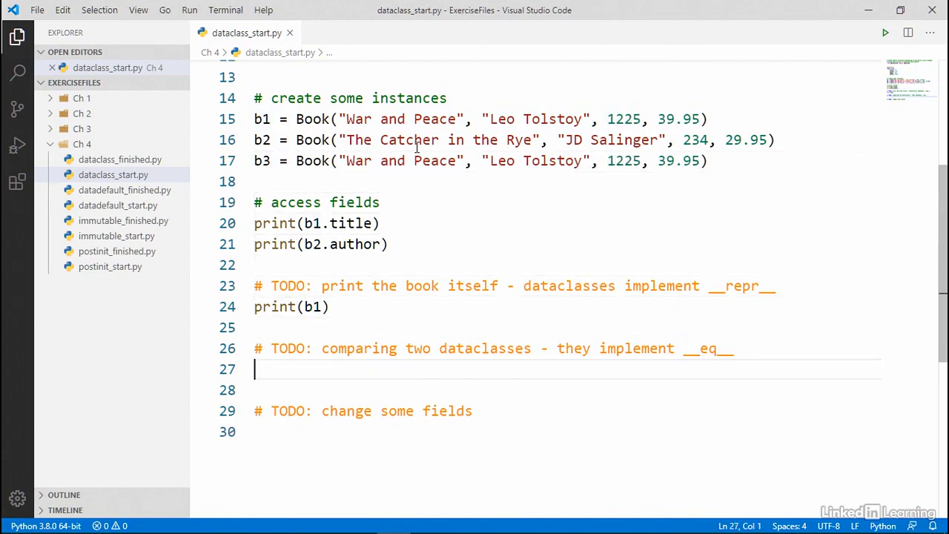
{"action": "type", "text": "print(b1 == b3"}
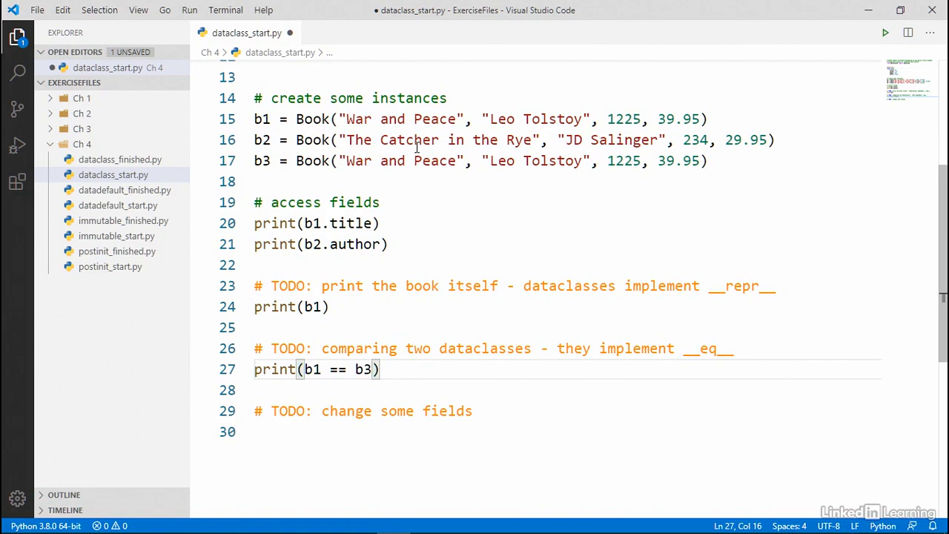
{"action": "key", "text": "ctrl+s"}
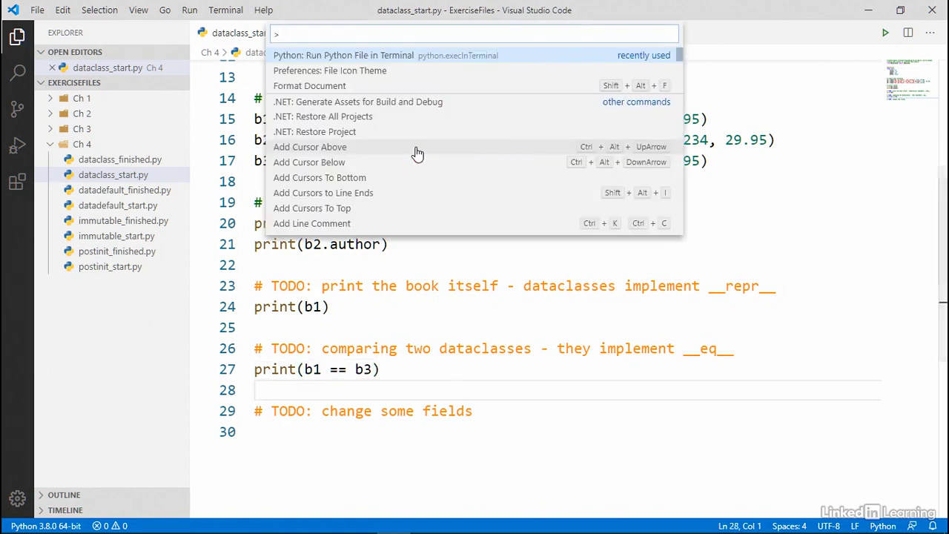
Step: Run the file via 'Python: Run Python File in Terminal' to see the Book repr and True
{"action": "left_click", "coordinate": [344, 55]}
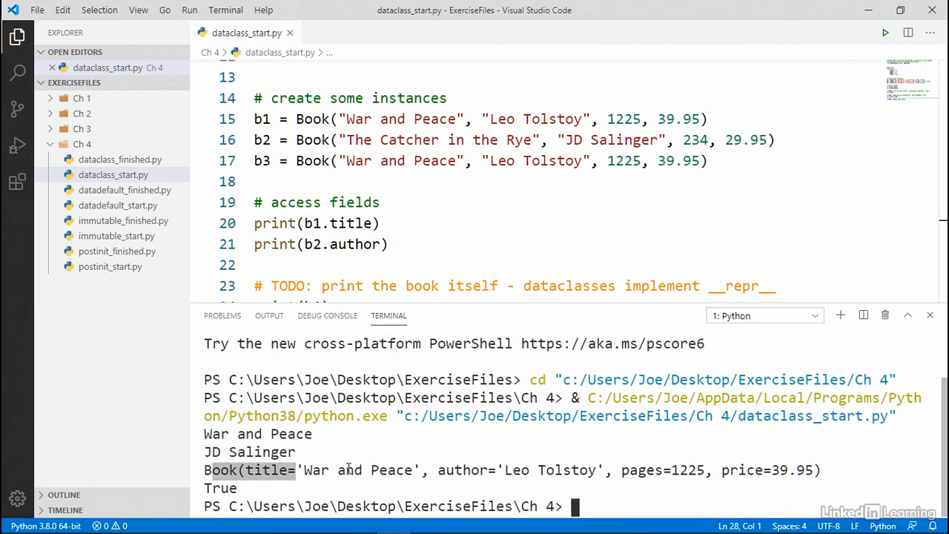
{"action": "mouse_move", "coordinate": [182, 496]}
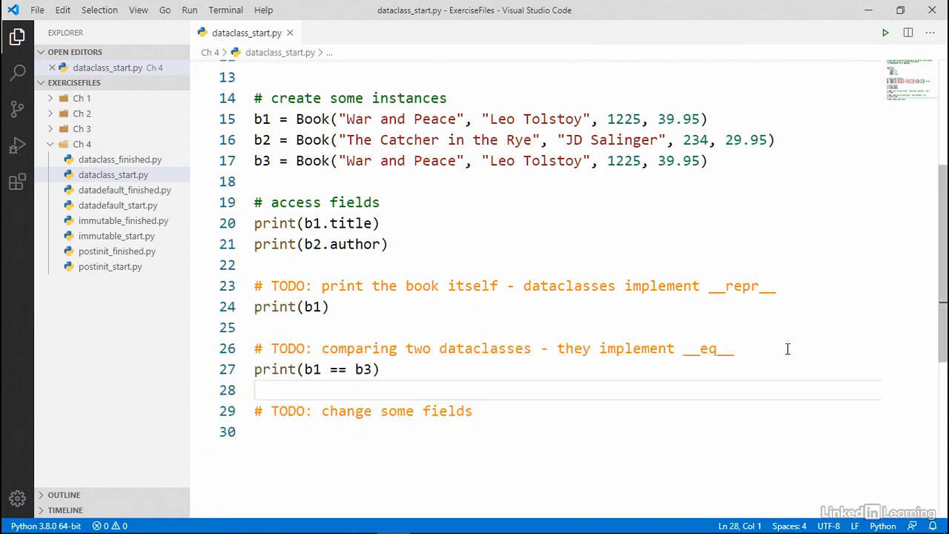
Step: Scroll back up to the Book class definition to add a method below price
{"action": "scroll", "scroll_direction": "down", "scroll_amount": 3}
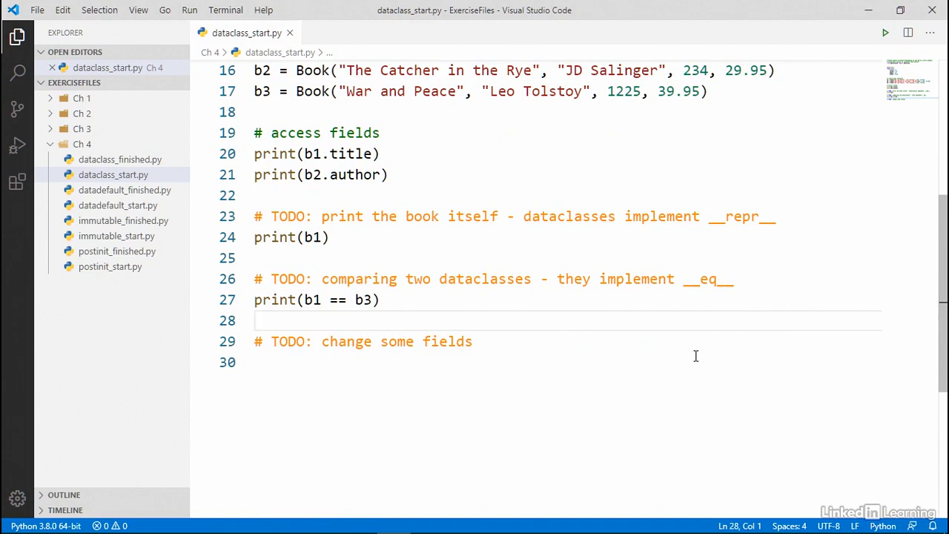
{"action": "scroll", "scroll_direction": "up", "scroll_amount": 3}
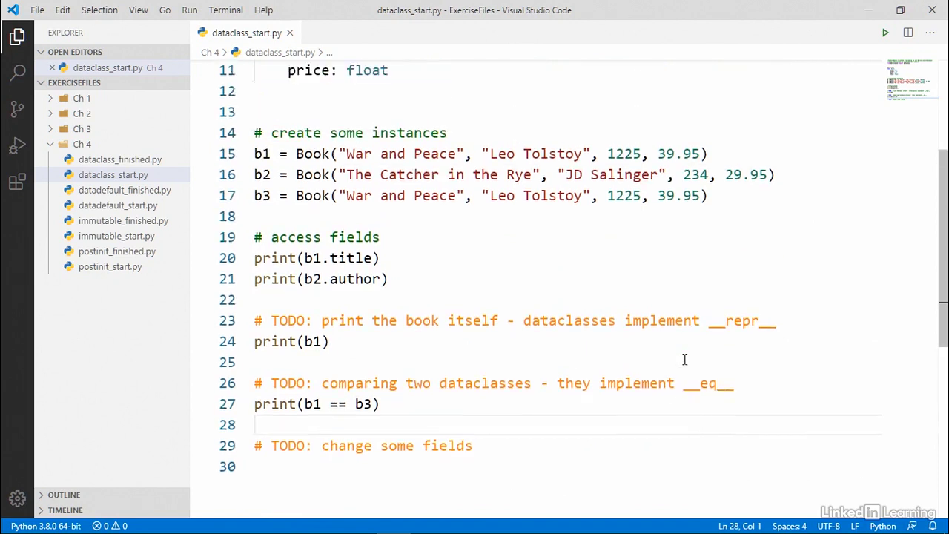
{"action": "scroll", "scroll_direction": "up", "scroll_amount": 3}
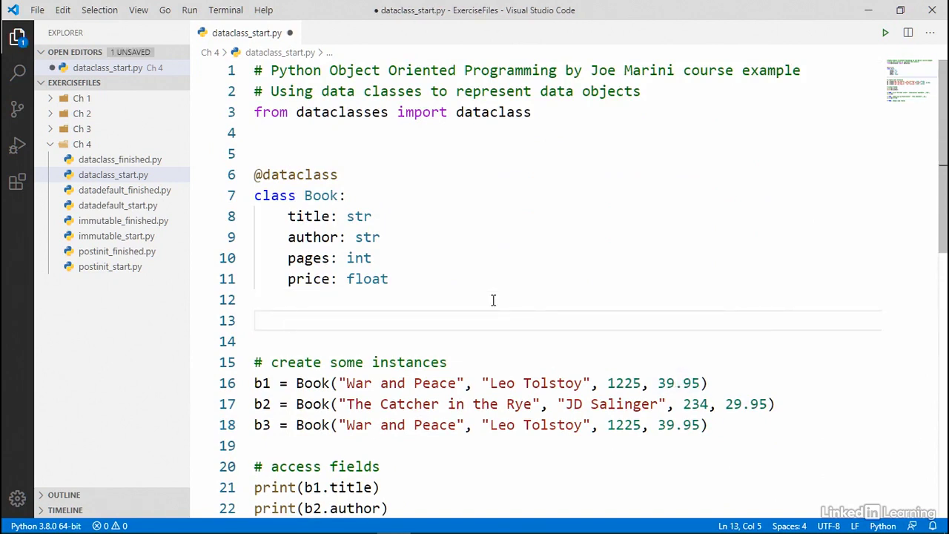
Step: Define a bookinfo(self) method inside the Book class
{"action": "type", "text": "def"}
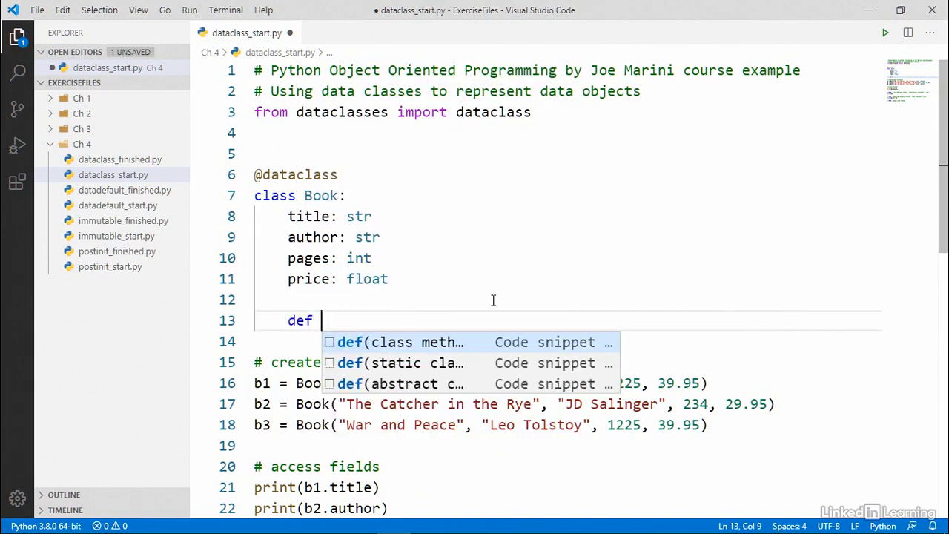
{"action": "type", "text": "bookin"}
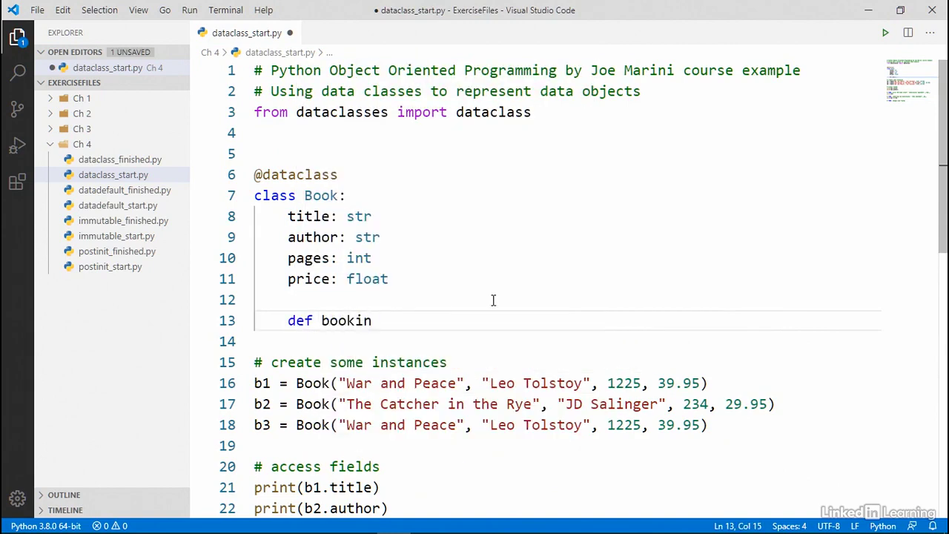
{"action": "type", "text": "fo(self"}
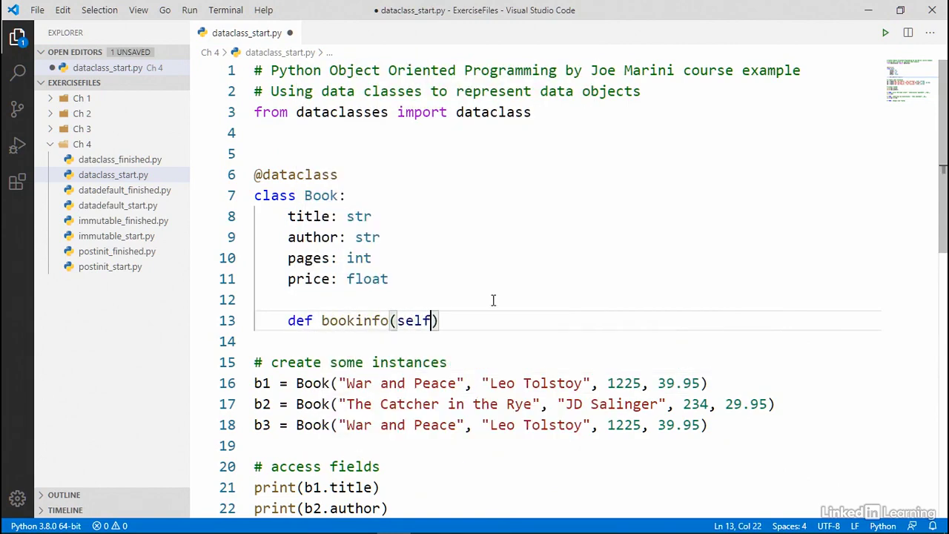
{"action": "key", "text": "enter"}
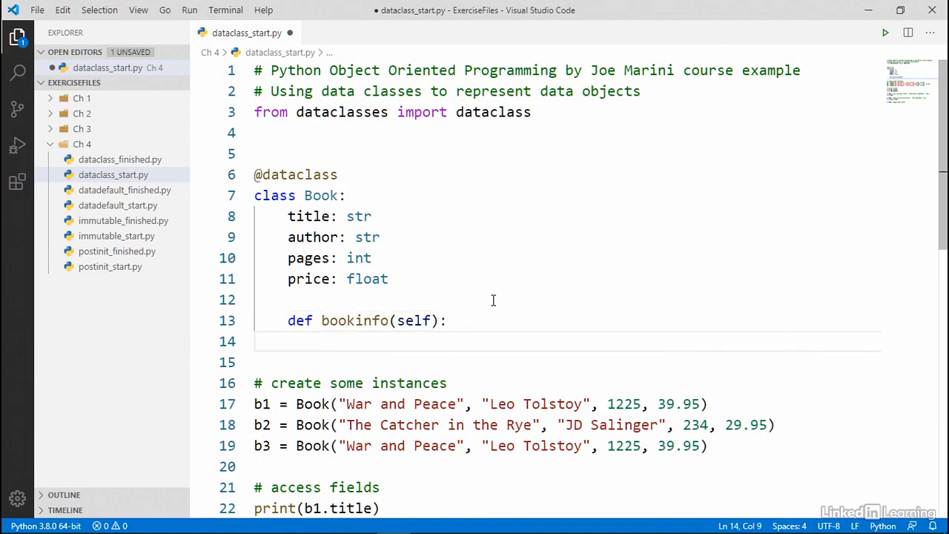
Step: Return f"{self.title}, by {self.author}" from bookinfo and save the file
{"action": "type", "text": "return f\""}
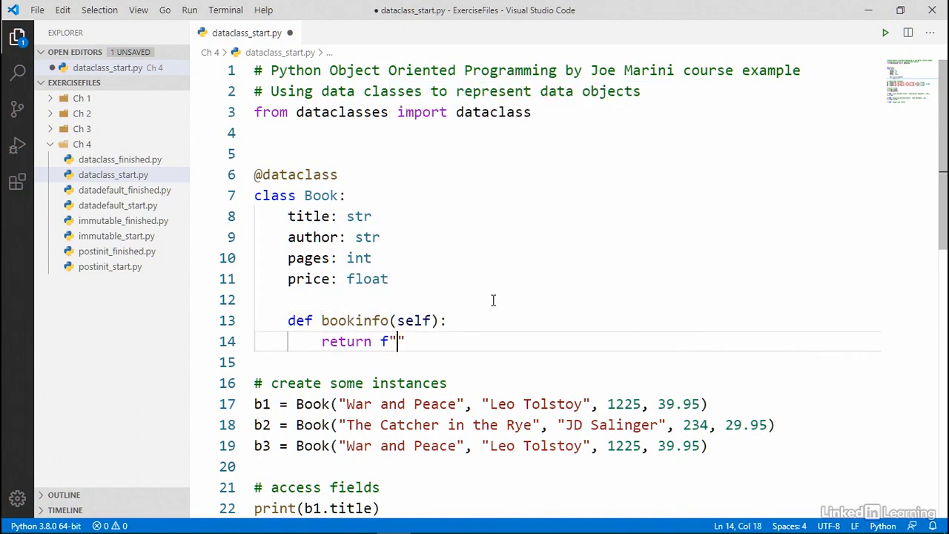
{"action": "type", "text": "{self.title"}
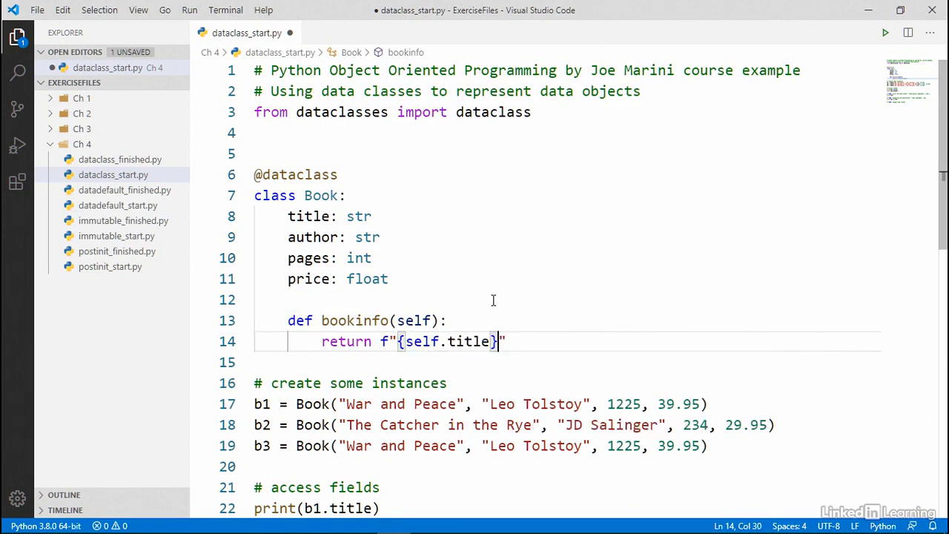
{"action": "type", "text": ", by"}
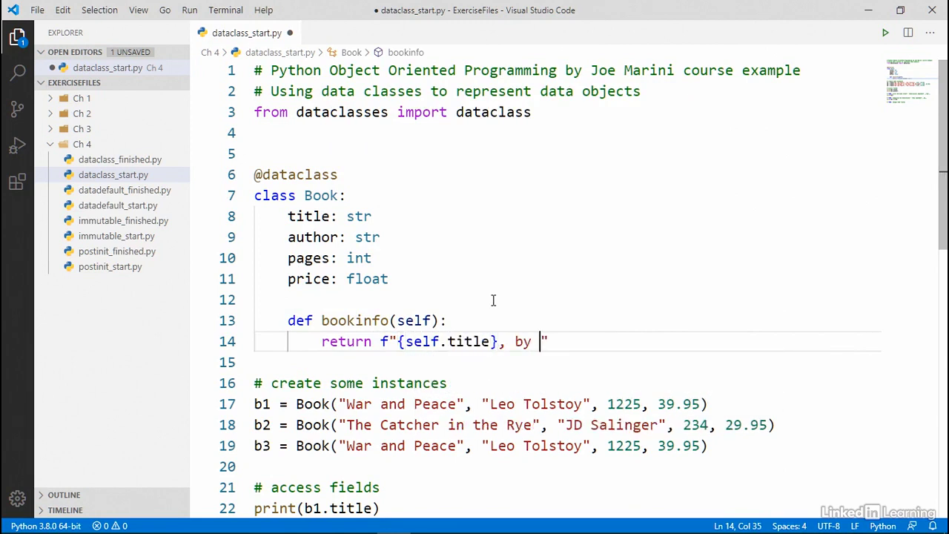
{"action": "type", "text": "{self.author"}
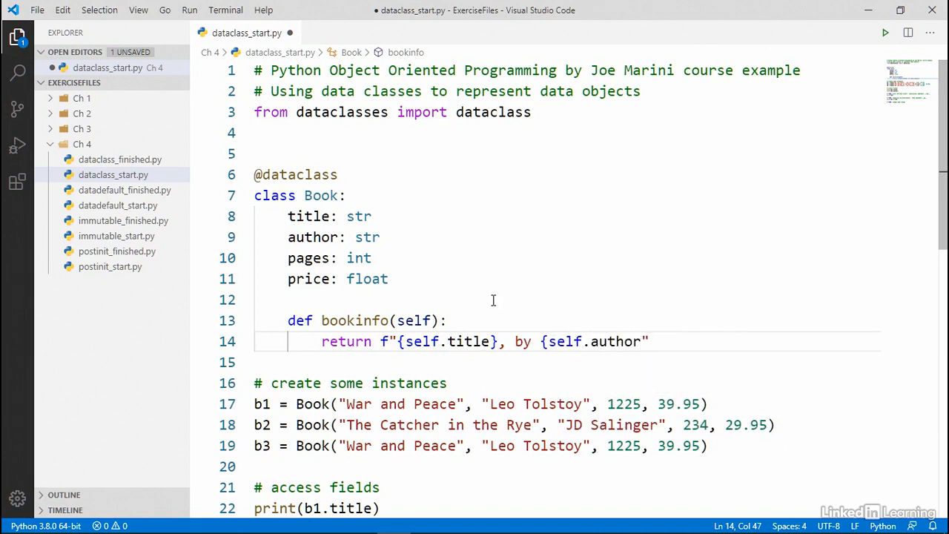
{"action": "key", "text": "ctrl+s"}
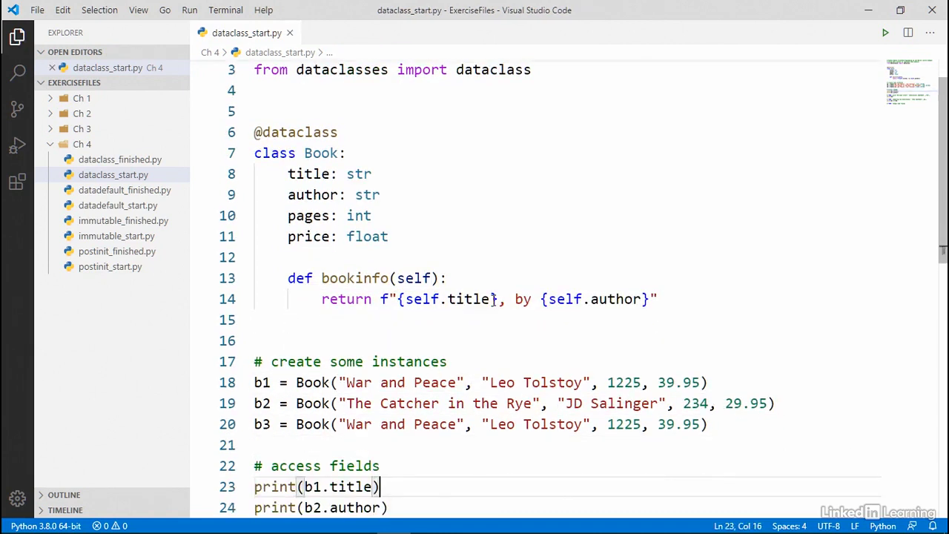
Step: Set b1.title to "Anna Karenina", b1.pages to 864, and add print(b1.bookinfo())
{"action": "scroll", "scroll_direction": "down", "scroll_amount": 3}
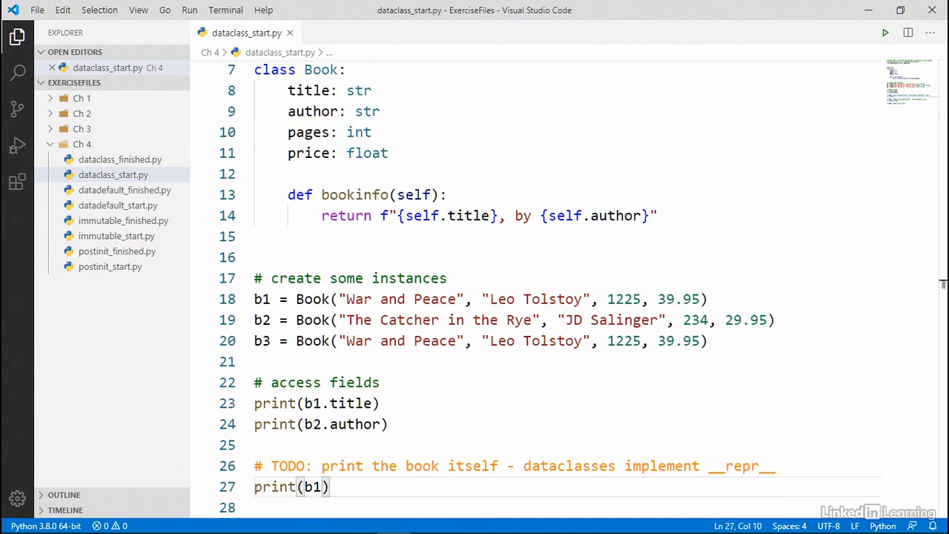
{"action": "scroll", "scroll_direction": "down", "scroll_amount": 3}
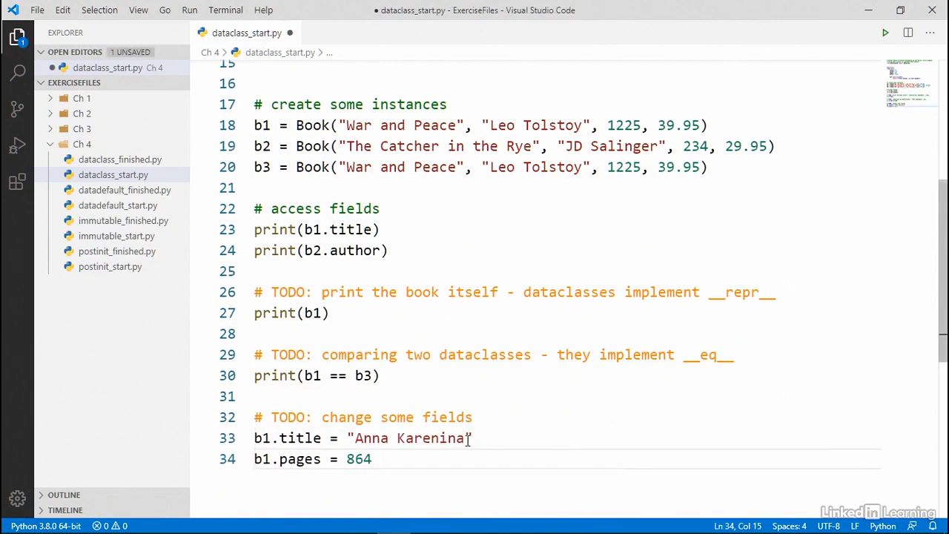
{"action": "type", "text": "print"}
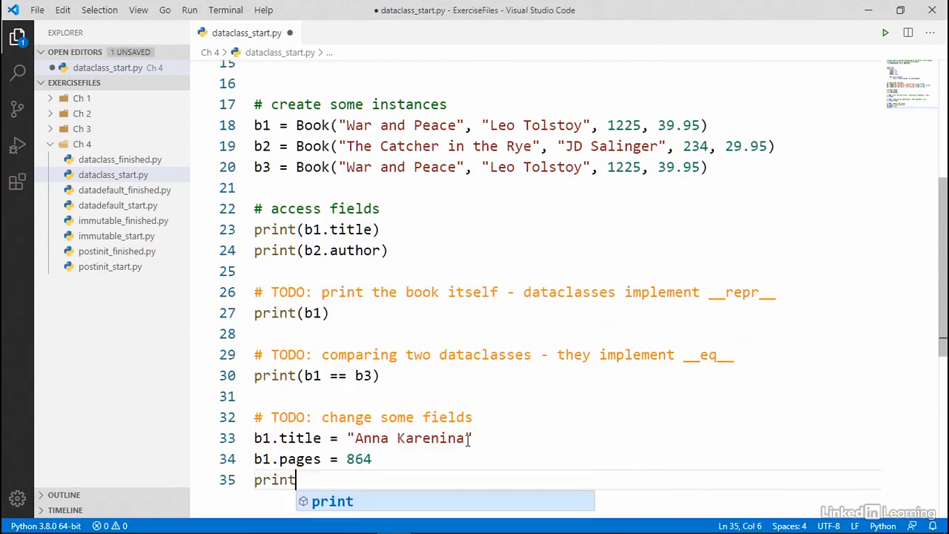
{"action": "type", "text": "(b1.bookinfo("}
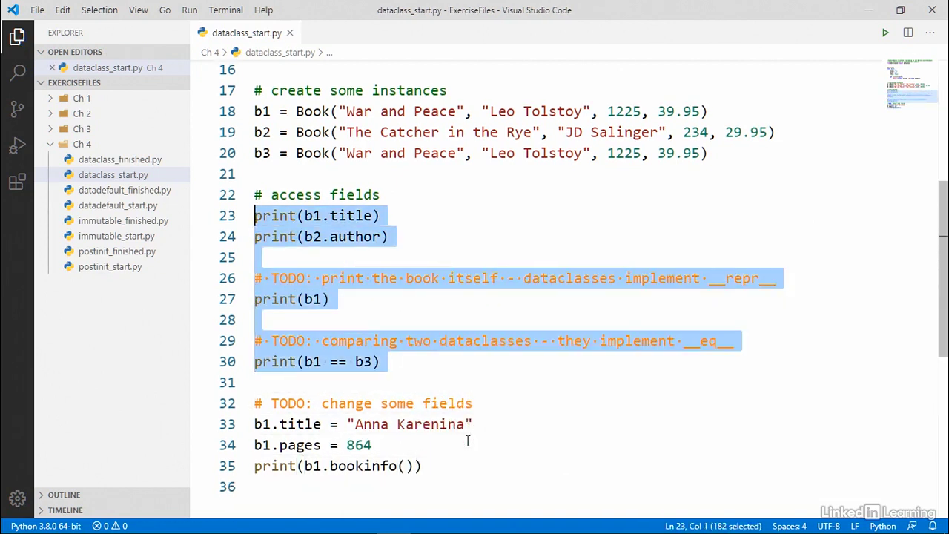
Step: Comment out the earlier prints and run the script to print 'Anna Karenina, by Leo Tolstoy'
{"action": "key", "text": "ctrl+/"}
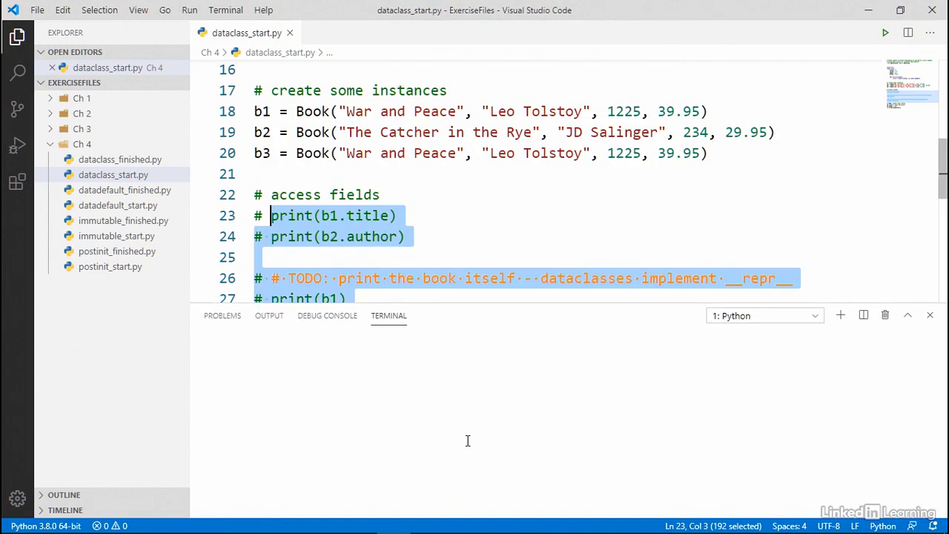
{"action": "left_click", "coordinate": [884, 33]}
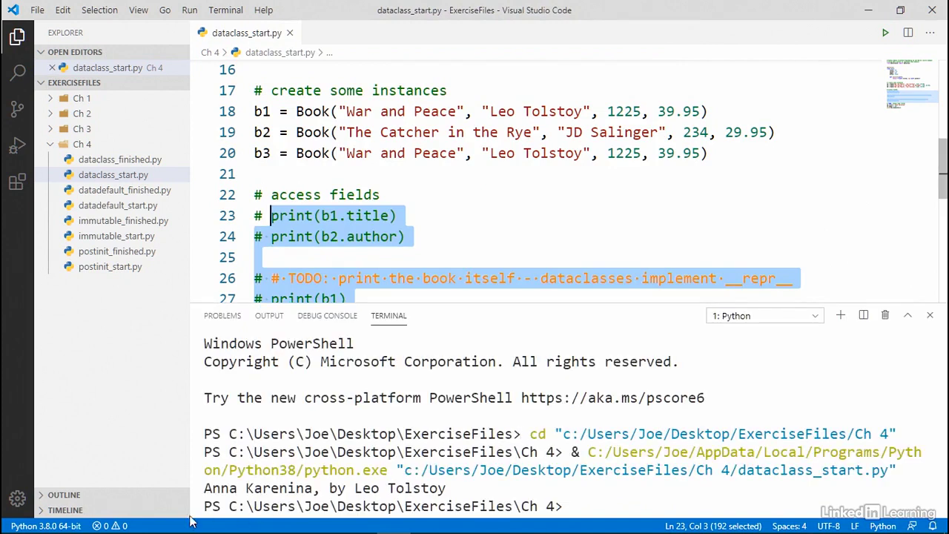